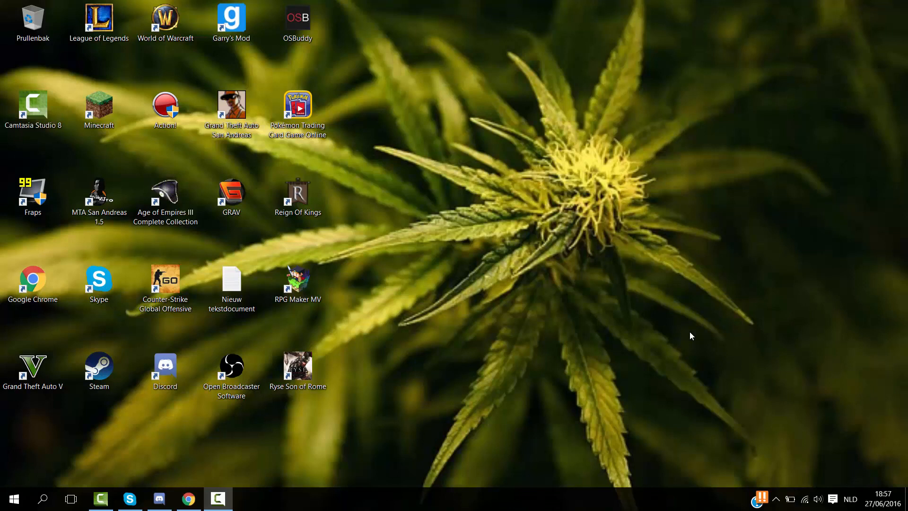
mouse_move(691, 346)
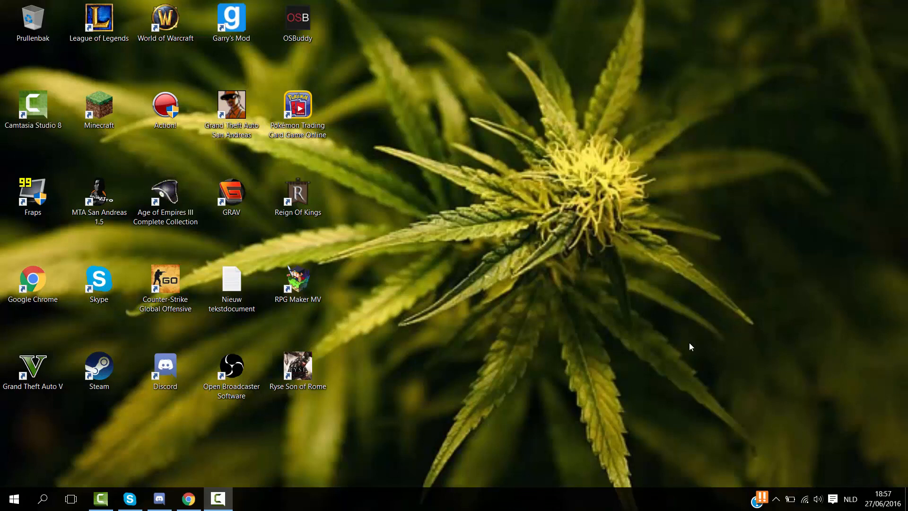
Step: Bring up Task Manager and expand it to the full detailed process list
left_click(99, 368)
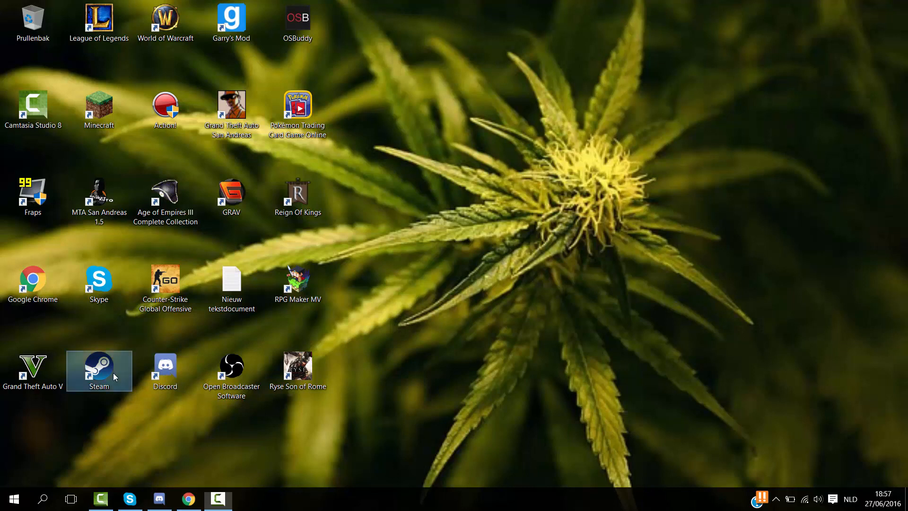
mouse_move(130, 371)
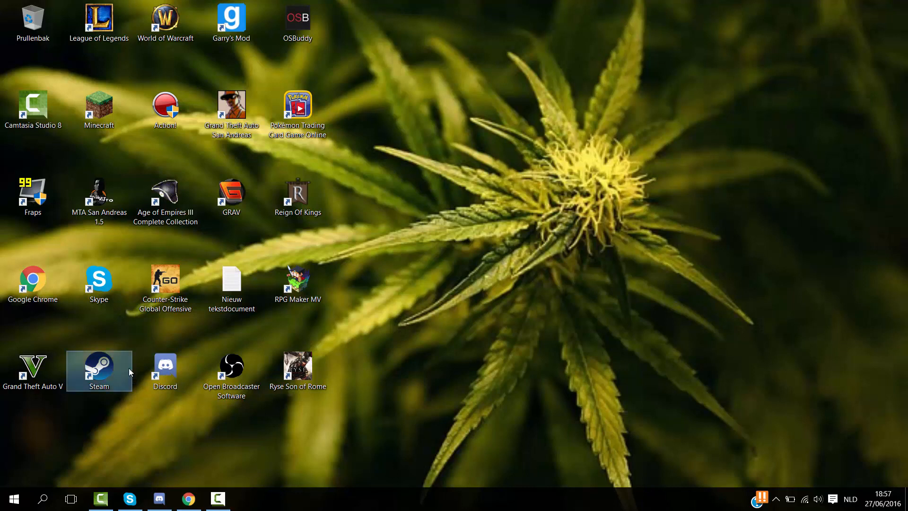
left_click(12, 499)
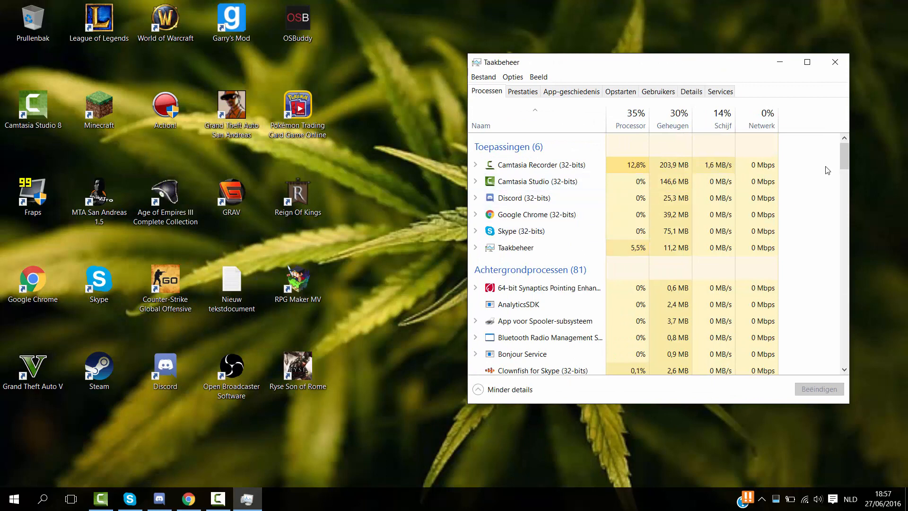
scroll("down", 3)
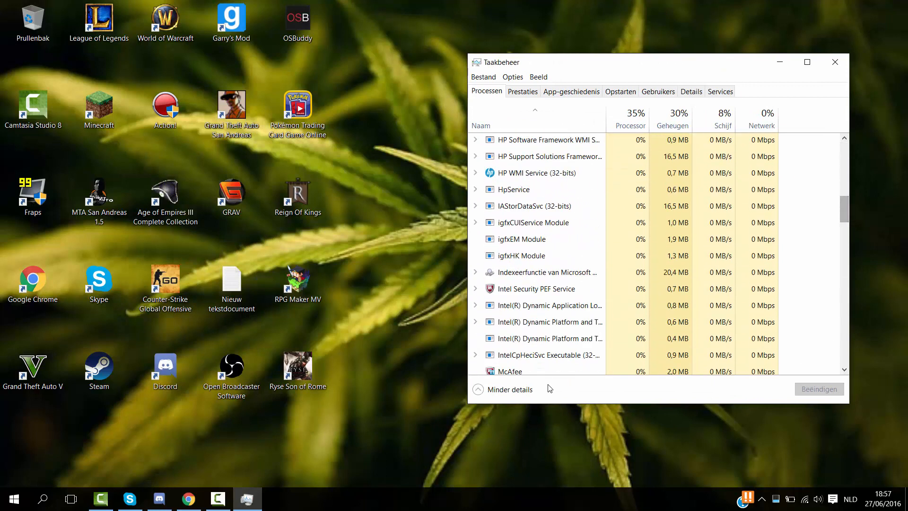
left_click(509, 389)
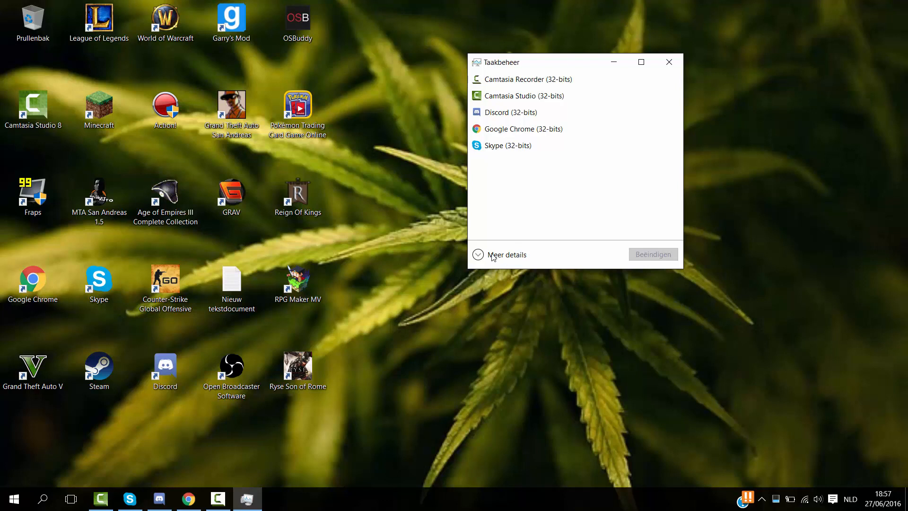
left_click(505, 254)
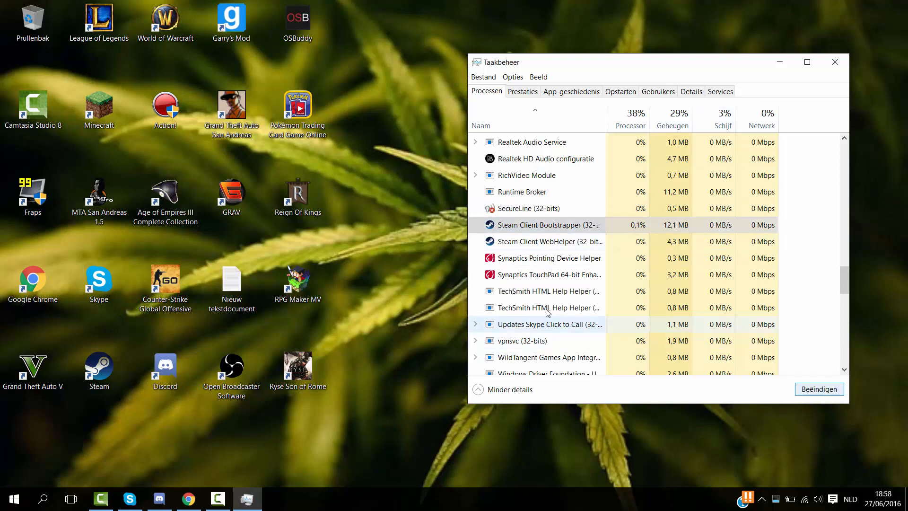
Step: End the Steam Client Bootstrapper and WebHelper tasks, then close Task Manager
scroll("down", 3)
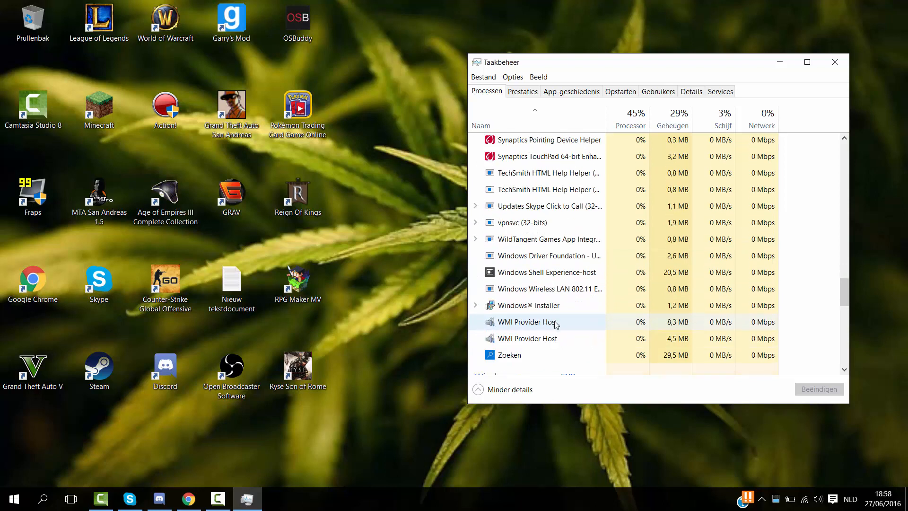
scroll("up", 3)
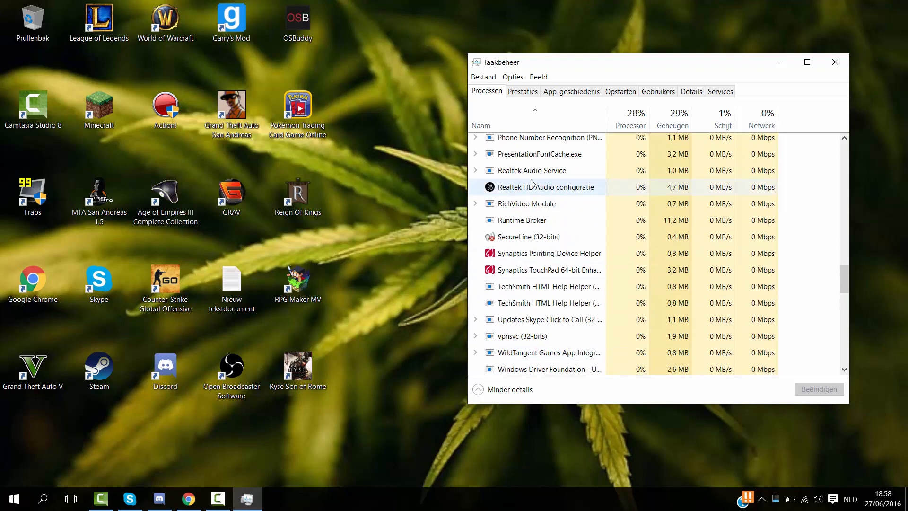
scroll("down", 3)
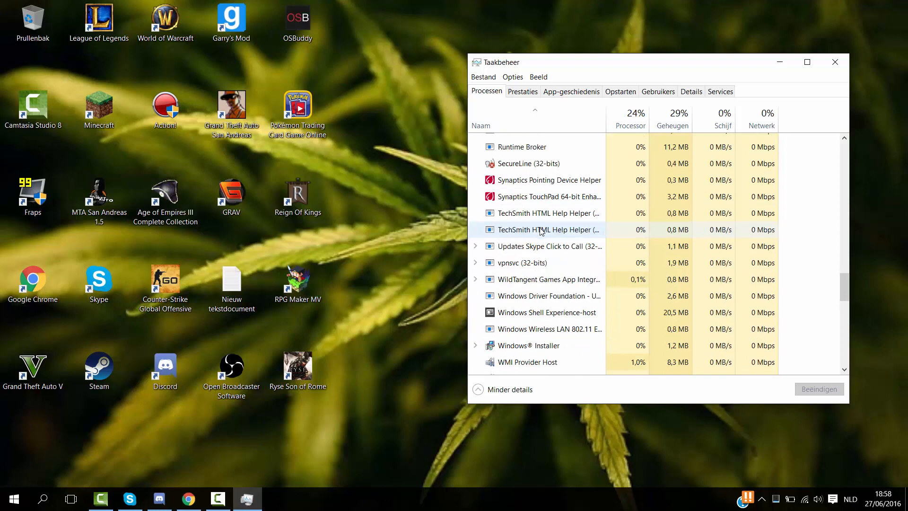
left_click(835, 62)
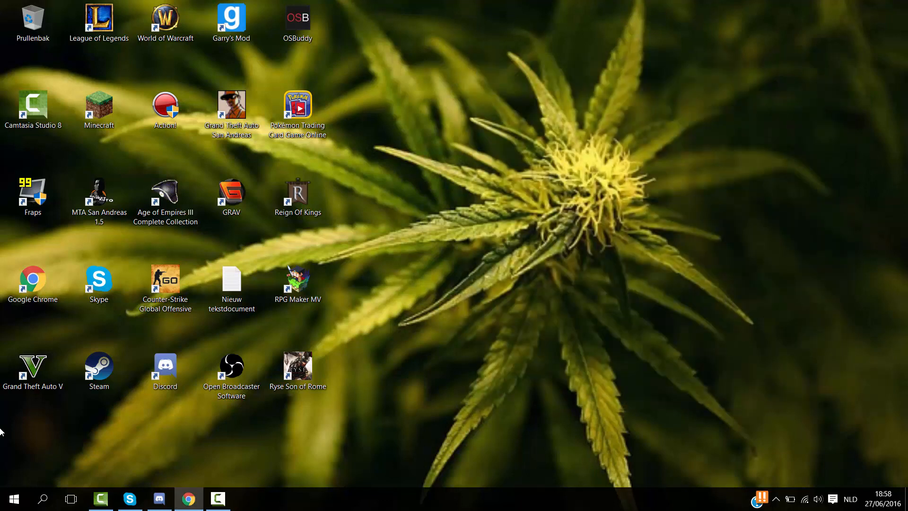
Step: Launch Steam from its desktop shortcut so it starts connecting the account
left_click(99, 370)
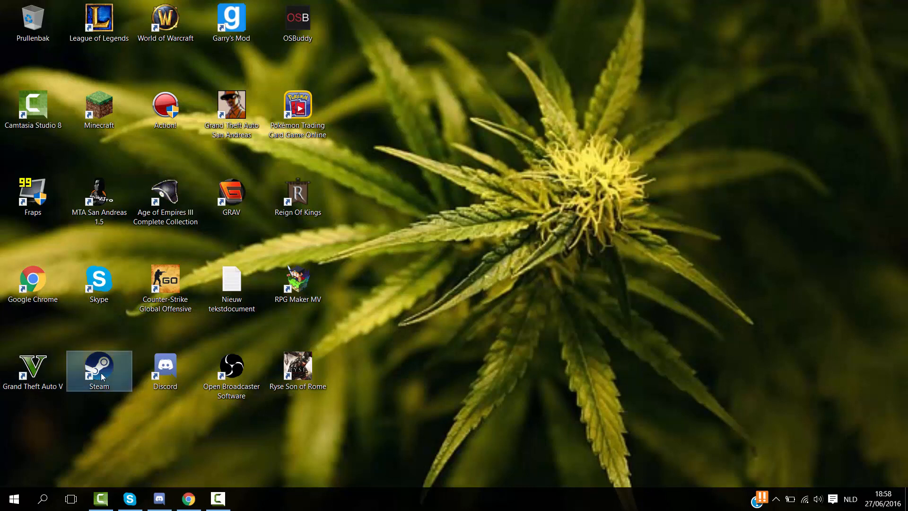
mouse_move(321, 499)
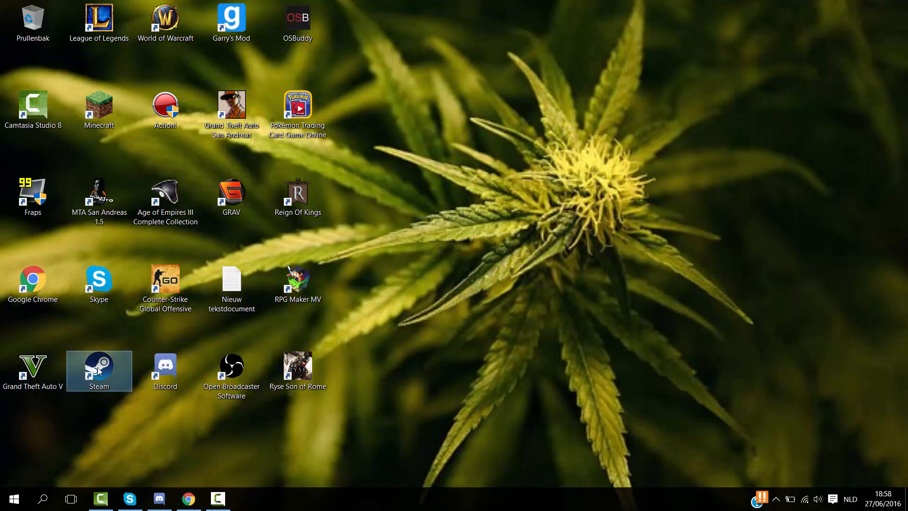
mouse_move(101, 371)
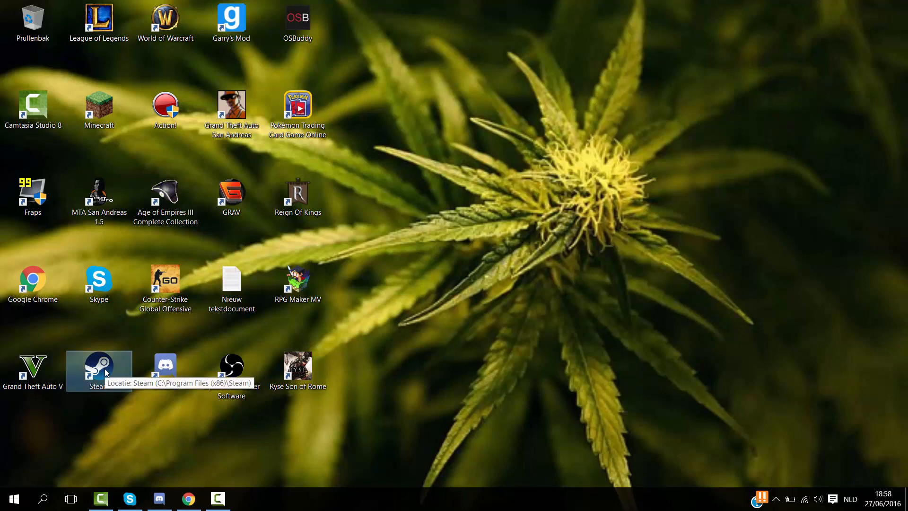
mouse_move(99, 371)
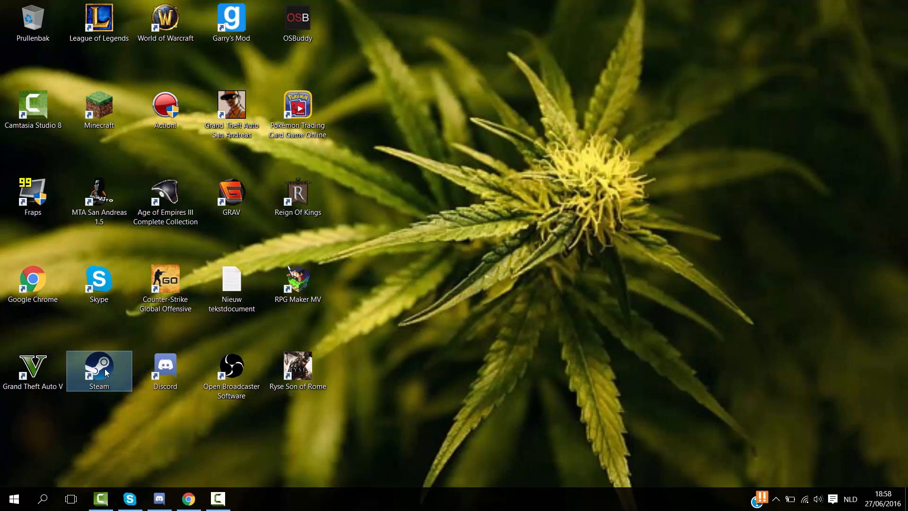
mouse_move(397, 473)
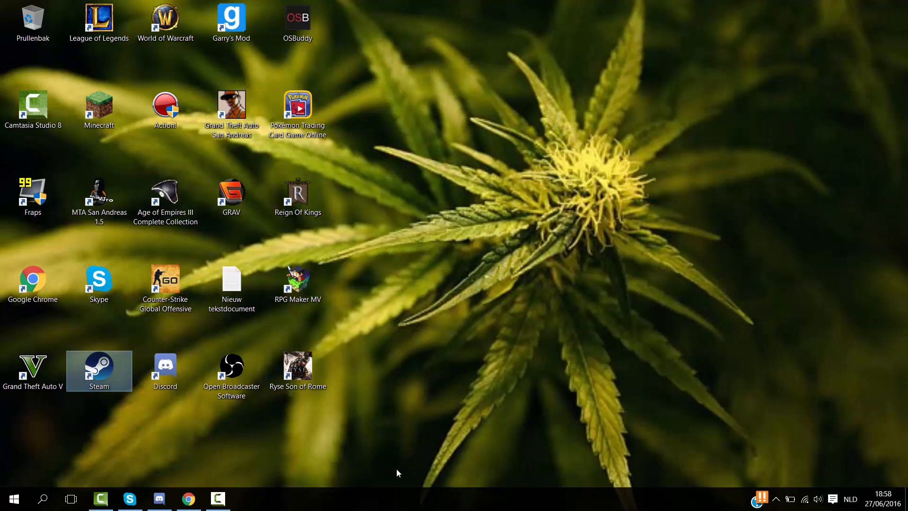
double_click(98, 371)
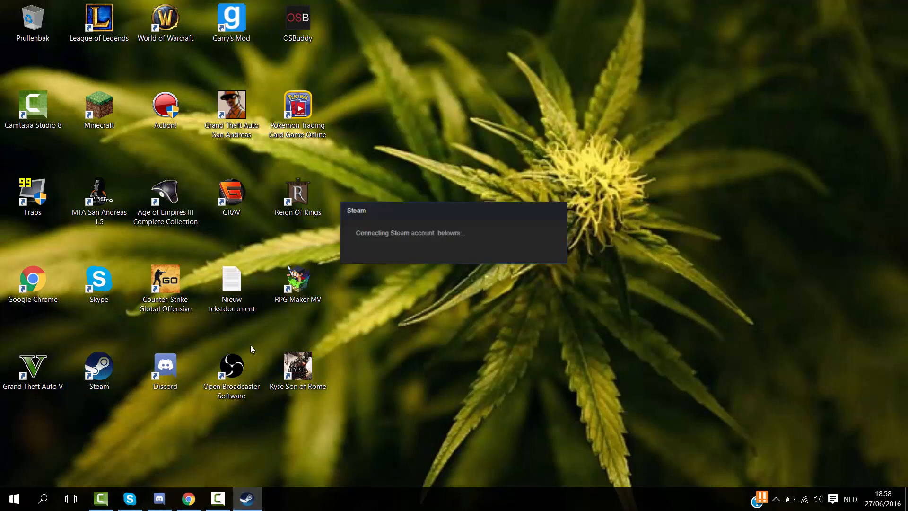
mouse_move(445, 228)
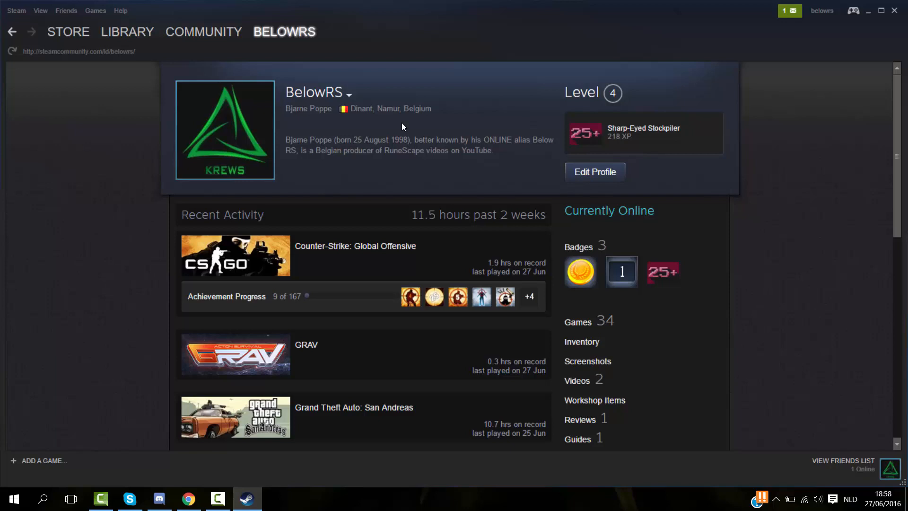
mouse_move(409, 260)
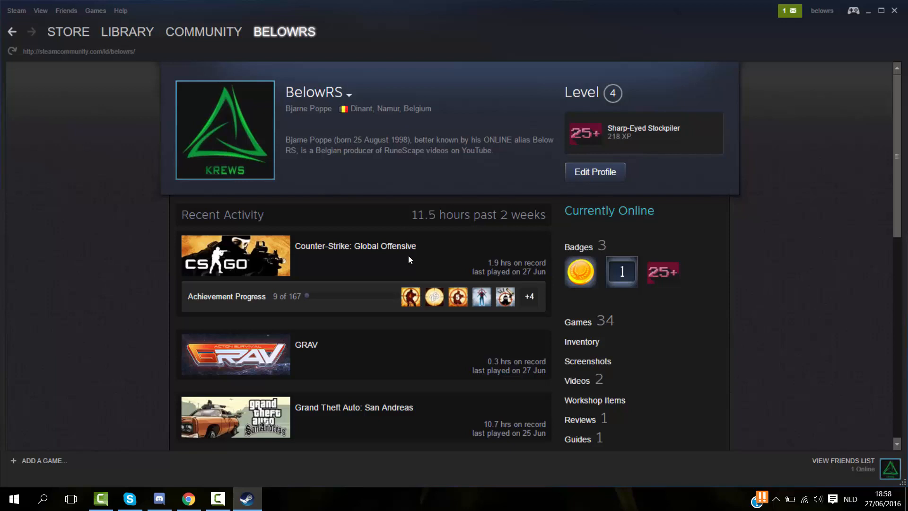